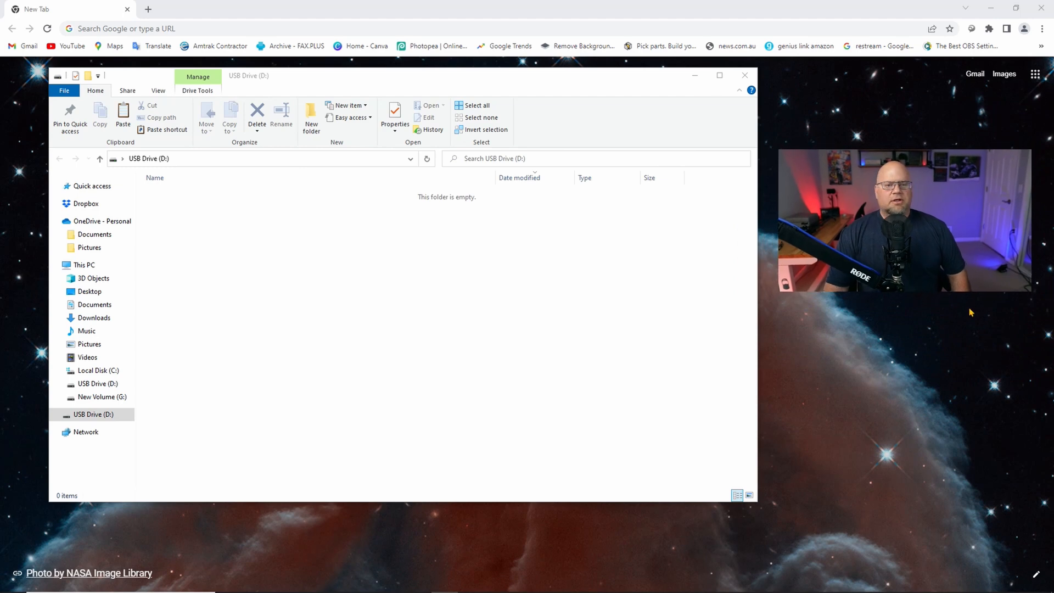
Step: Bring up the Format dialog for USB Drive (D:)
{"action": "left_click", "coordinate": [92, 414]}
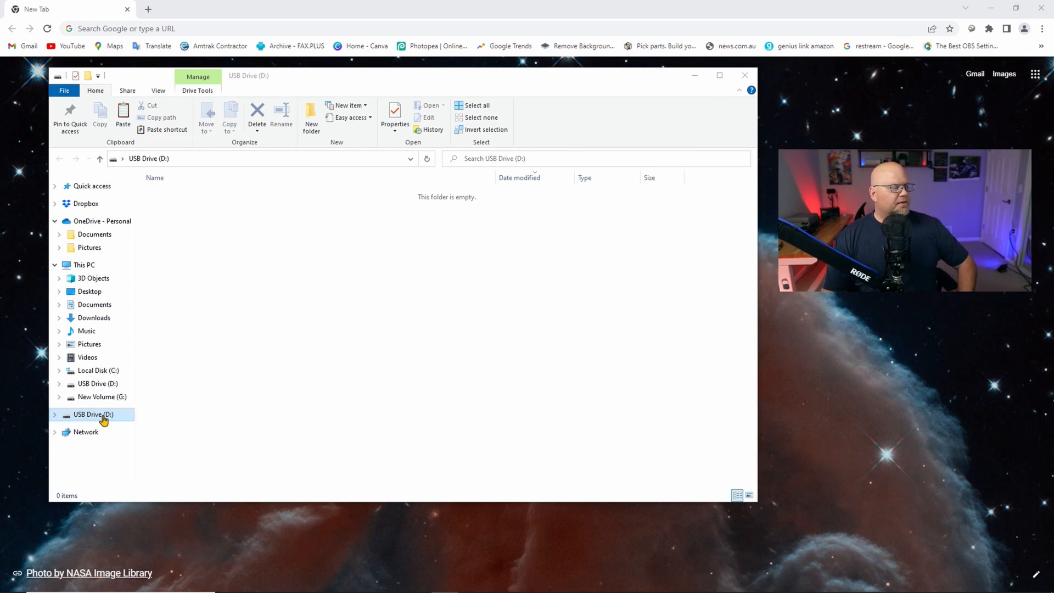
{"action": "right_click", "coordinate": [92, 414]}
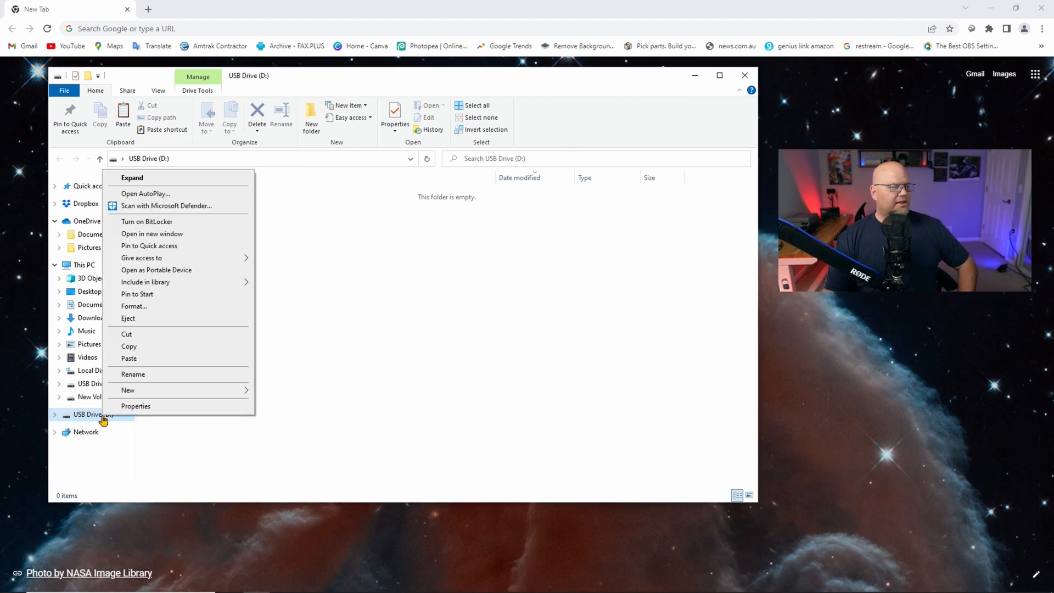
{"action": "left_click", "coordinate": [133, 306]}
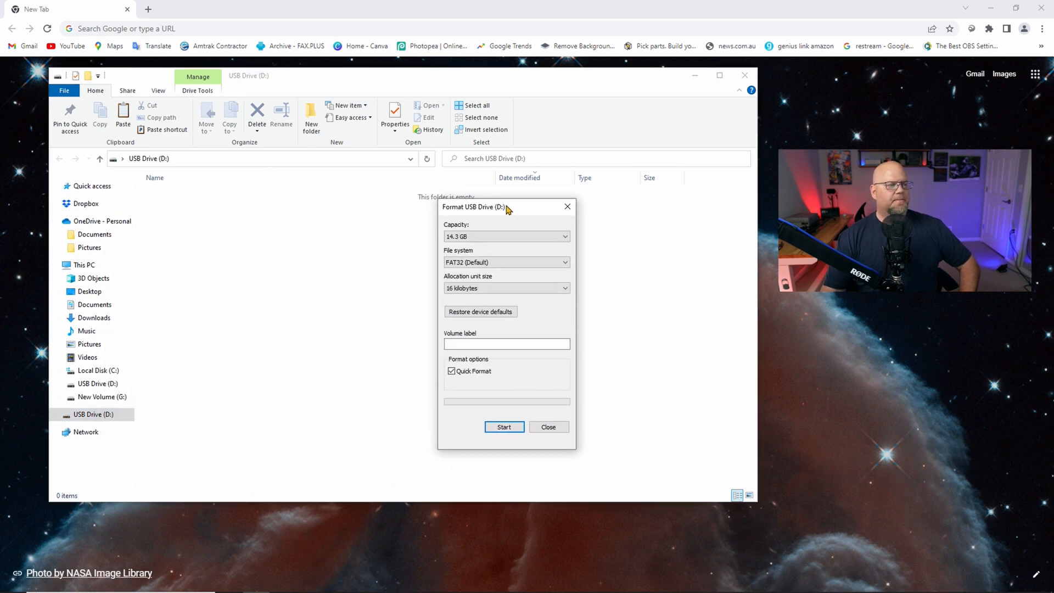
Step: Set the file system to FAT32 (Default) after briefly choosing NTFS
{"action": "left_click", "coordinate": [505, 236]}
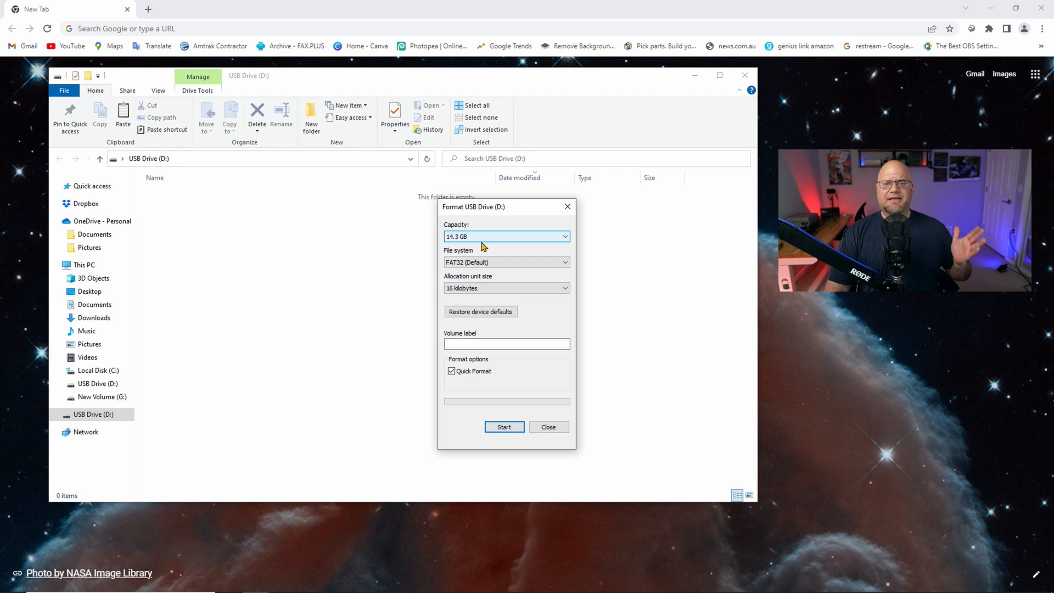
{"action": "mouse_move", "coordinate": [498, 265]}
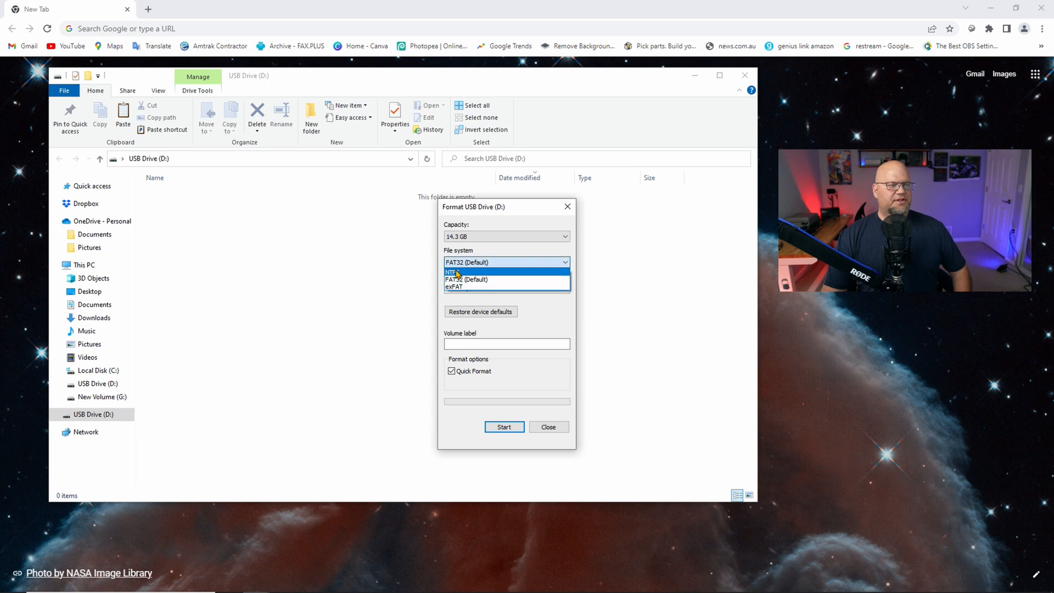
{"action": "left_click", "coordinate": [455, 273]}
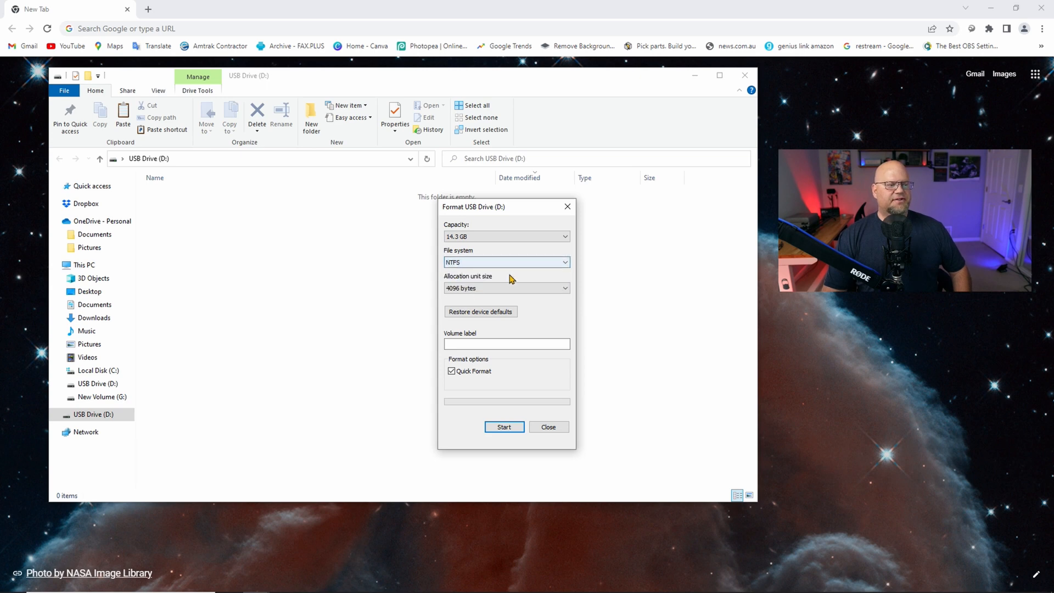
{"action": "left_click", "coordinate": [507, 262]}
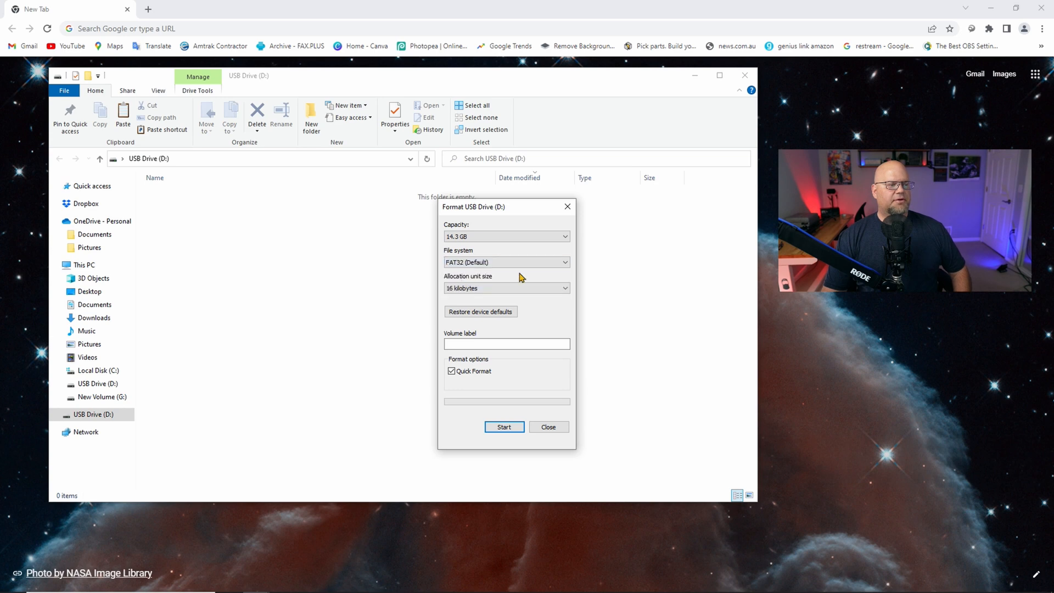
{"action": "mouse_move", "coordinate": [579, 442]}
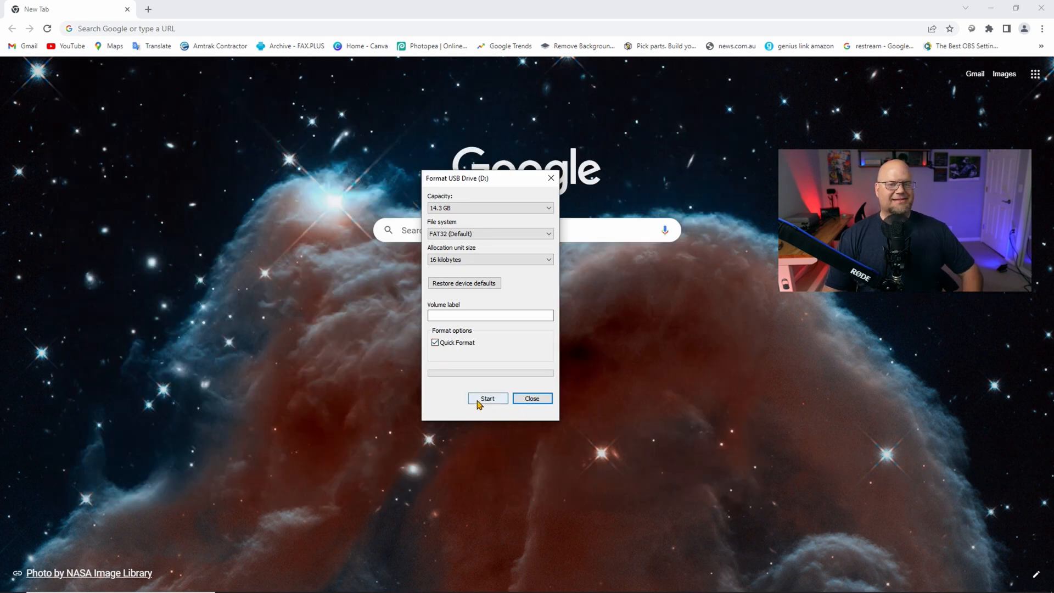
Step: Format the USB drive, confirming the data-erase warning and the completion notice
{"action": "left_click", "coordinate": [488, 397]}
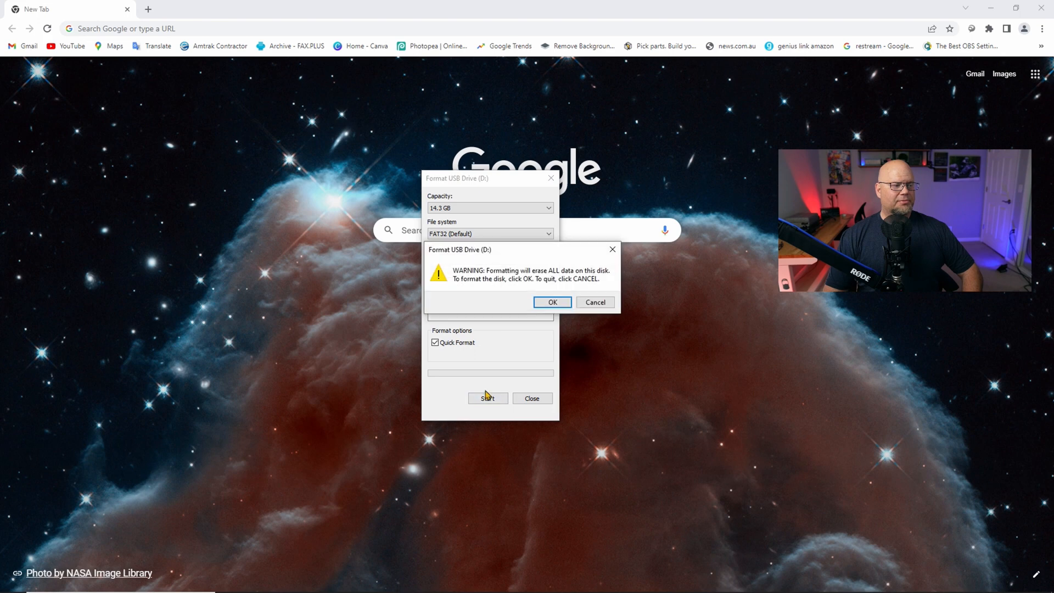
{"action": "mouse_move", "coordinate": [477, 255]}
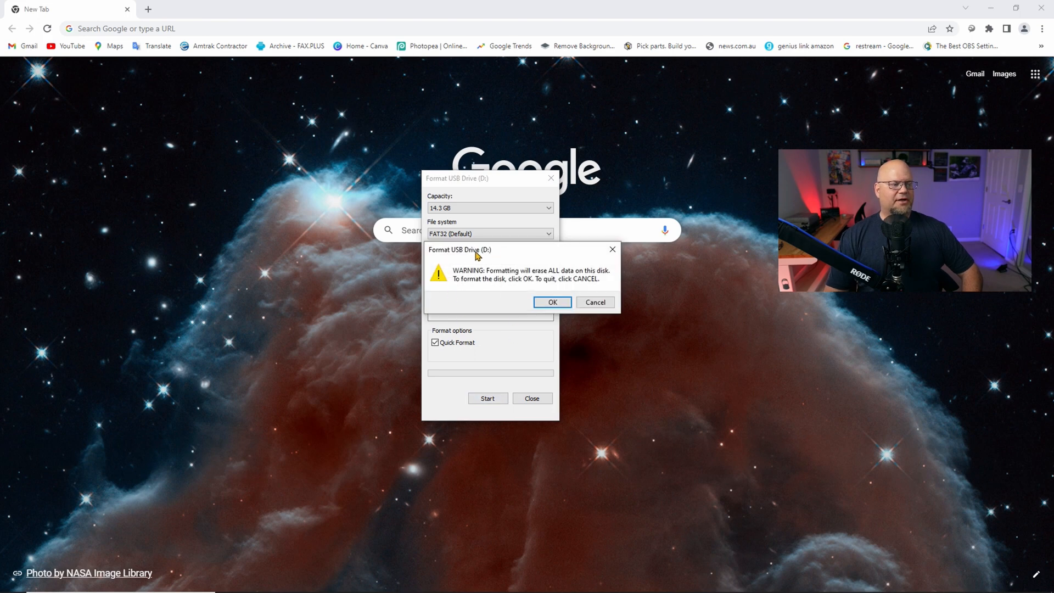
{"action": "left_click", "coordinate": [552, 302]}
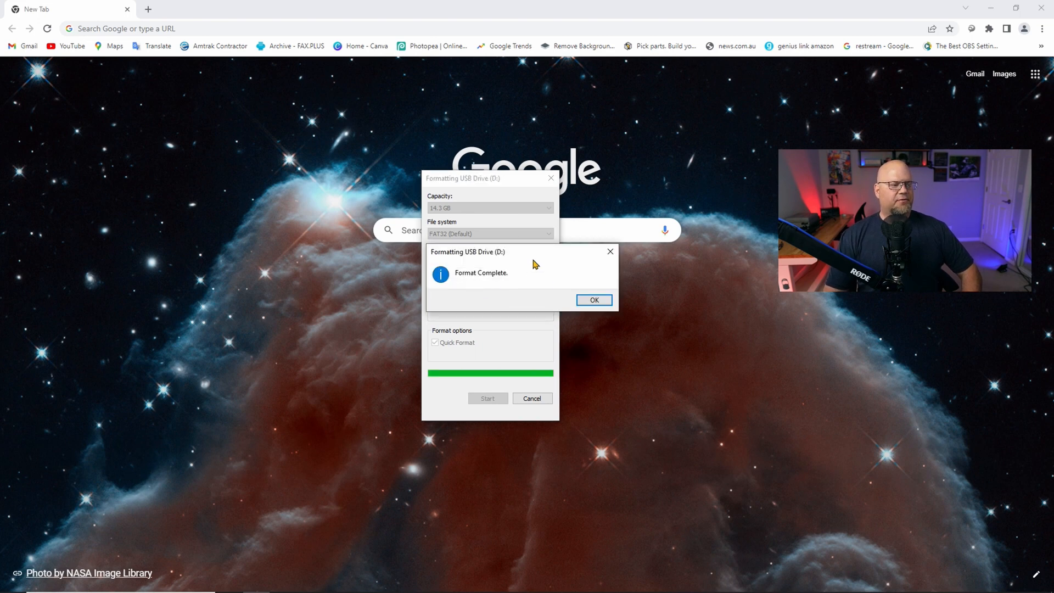
{"action": "left_click", "coordinate": [593, 300]}
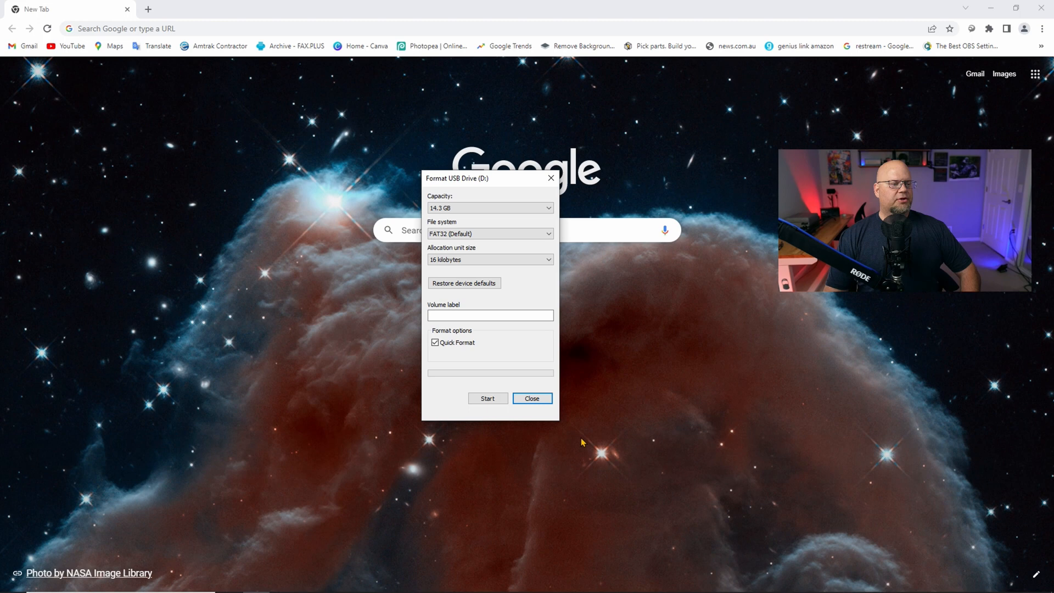
{"action": "left_click", "coordinate": [532, 398]}
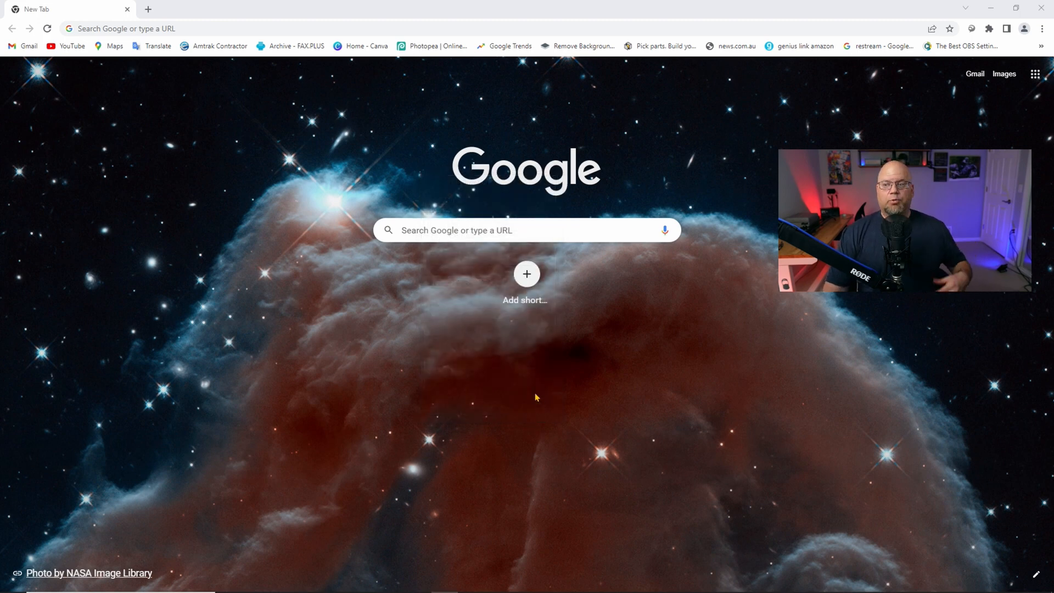
Step: Search Google for 'gigabyte' and go to the GIGABYTE Global website
{"action": "left_click", "coordinate": [526, 230]}
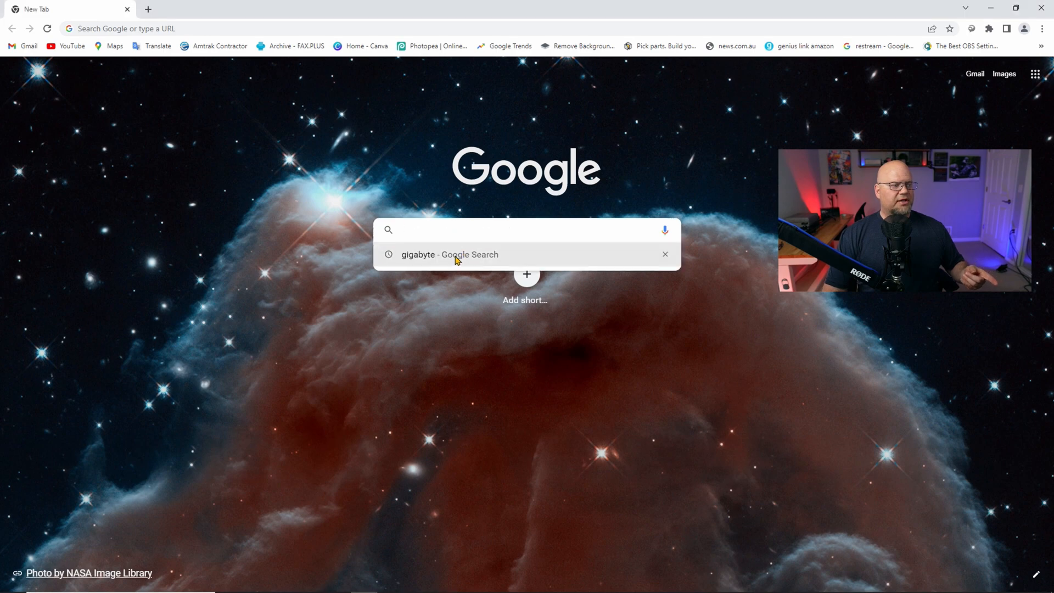
{"action": "left_click", "coordinate": [451, 254]}
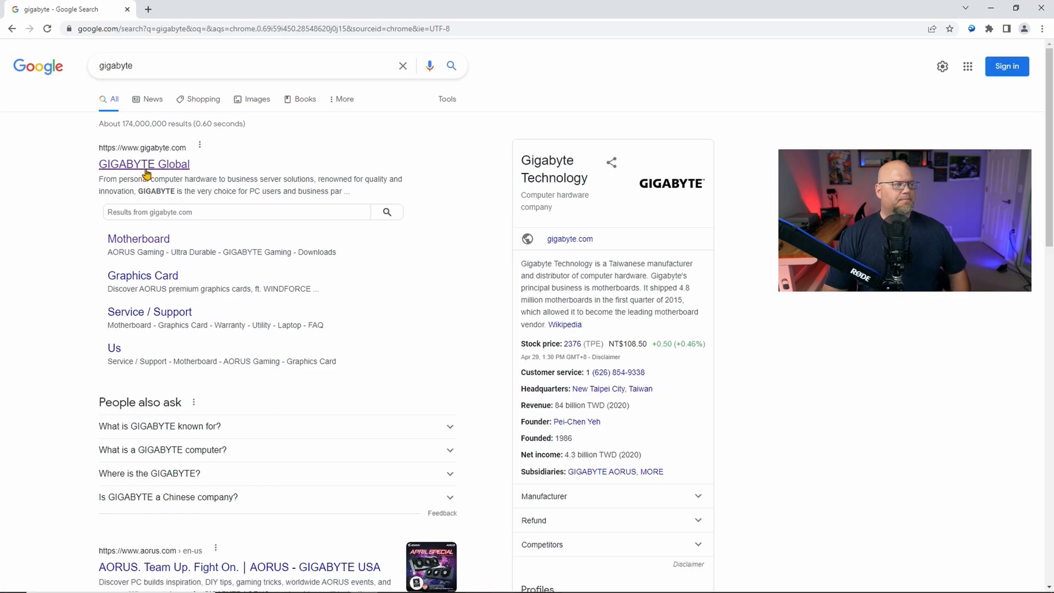
{"action": "left_click", "coordinate": [144, 163]}
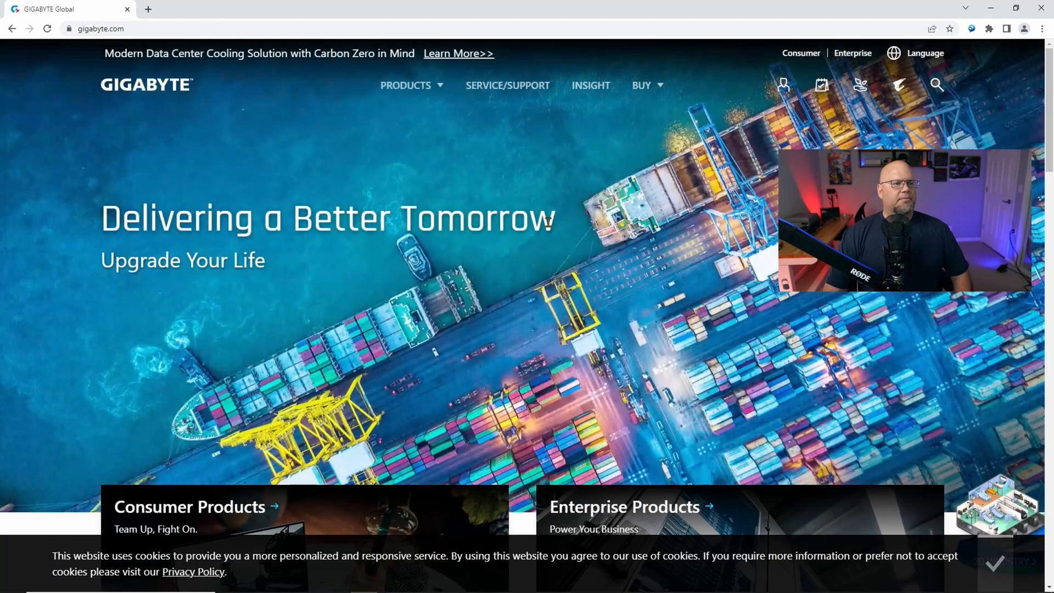
Step: Go to the AORUS Gaming motherboard list and expand the By Chipset categories
{"action": "left_click", "coordinate": [406, 85]}
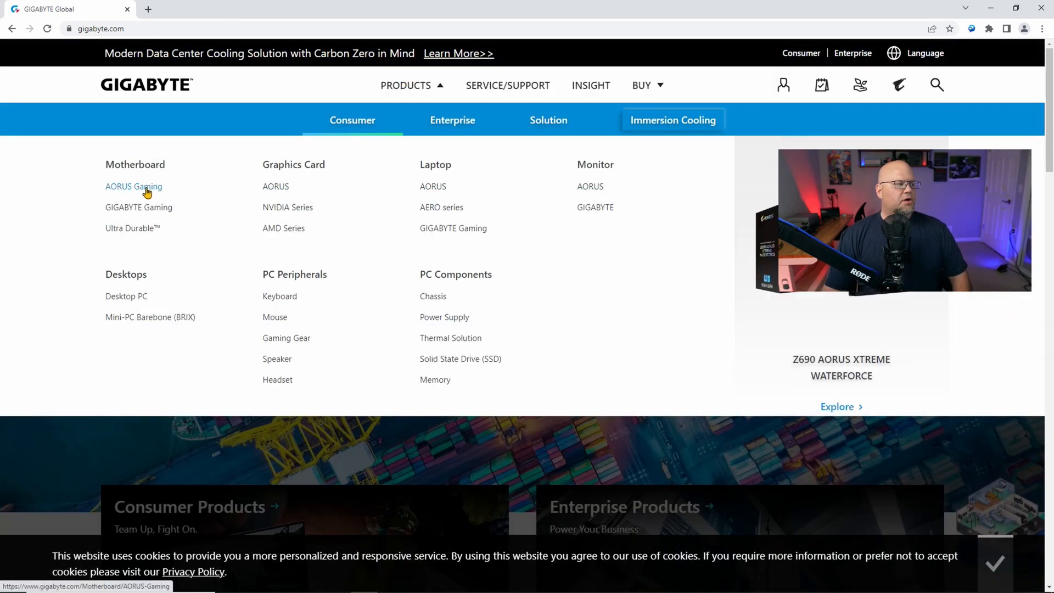
{"action": "left_click", "coordinate": [133, 187]}
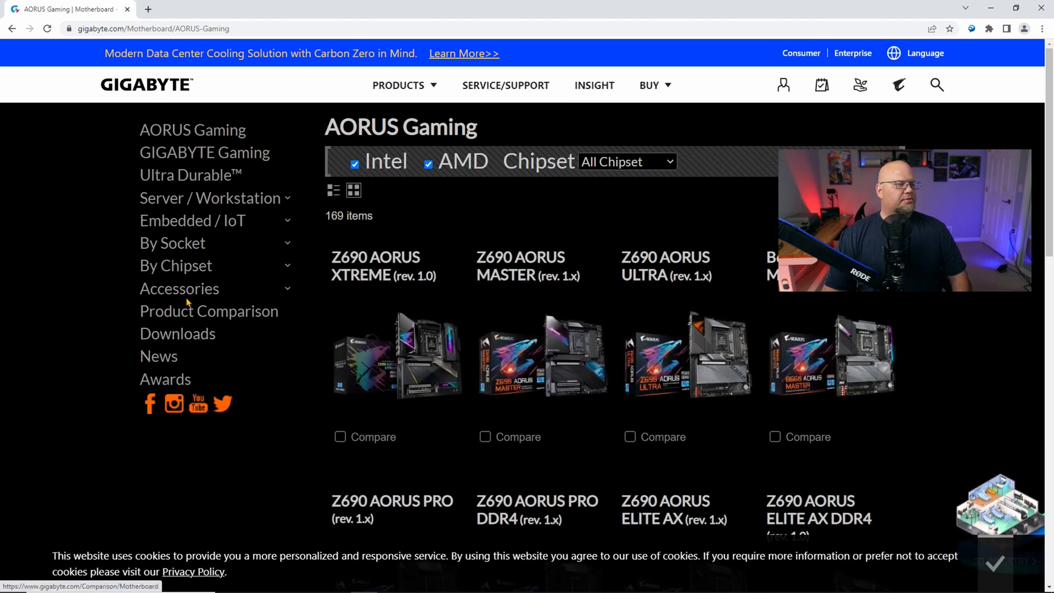
{"action": "mouse_move", "coordinate": [178, 334]}
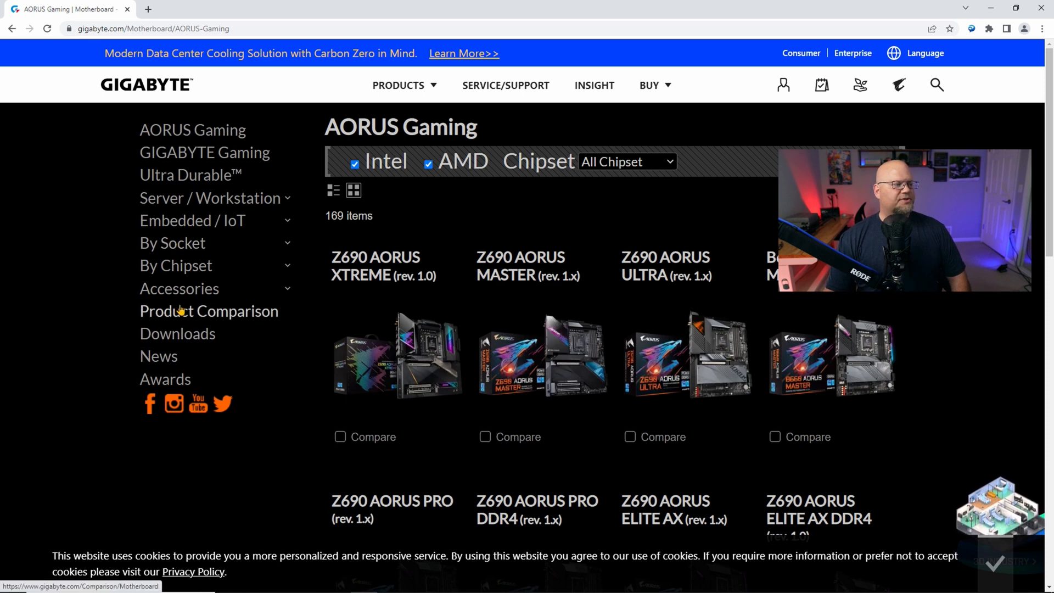
{"action": "left_click", "coordinate": [176, 264]}
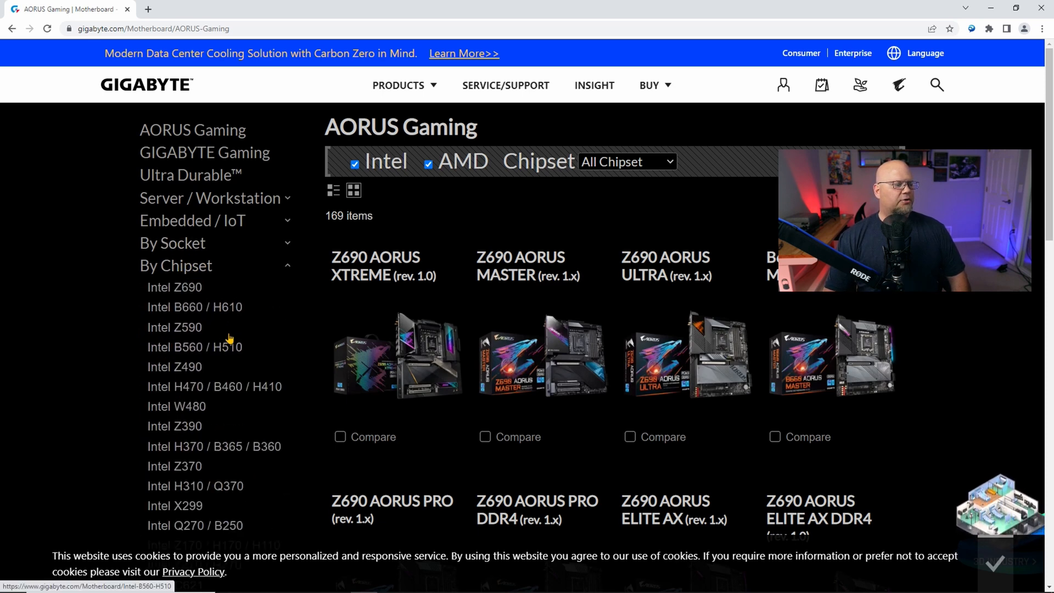
Step: Scroll down the chipset list toward the AMD X570 category
{"action": "scroll", "scroll_direction": "down", "scroll_amount": 3}
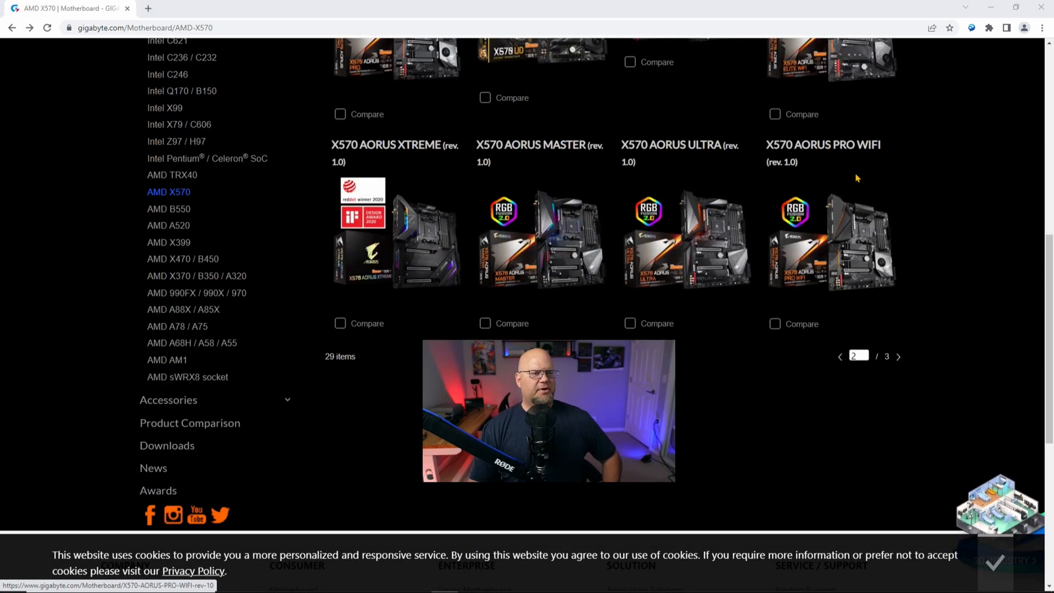
{"action": "mouse_move", "coordinate": [792, 157]}
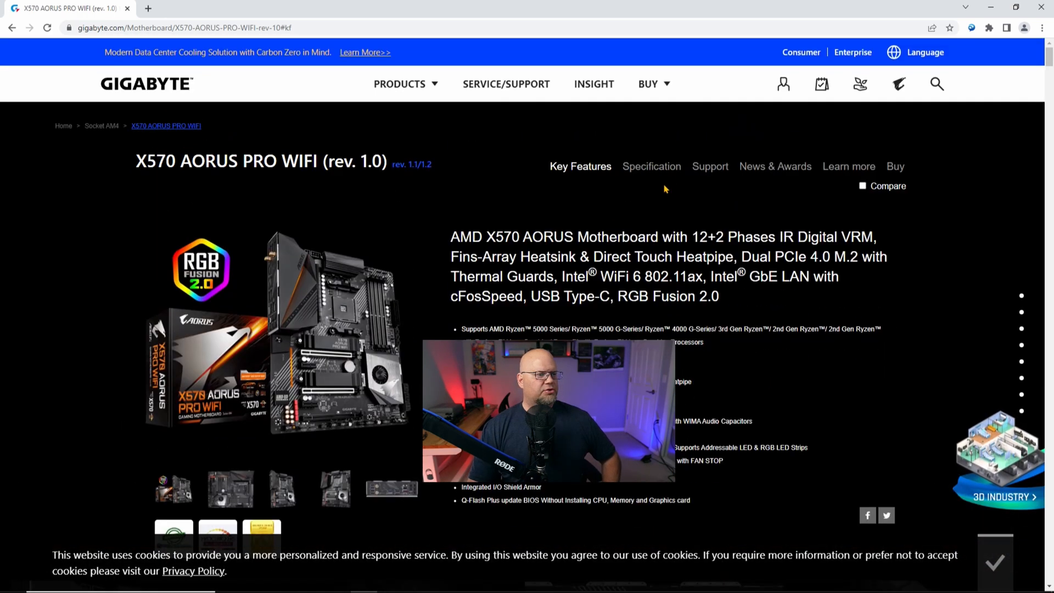
Step: Download the F36a BIOS release from the X570 AORUS PRO WIFI support page
{"action": "left_click", "coordinate": [709, 166]}
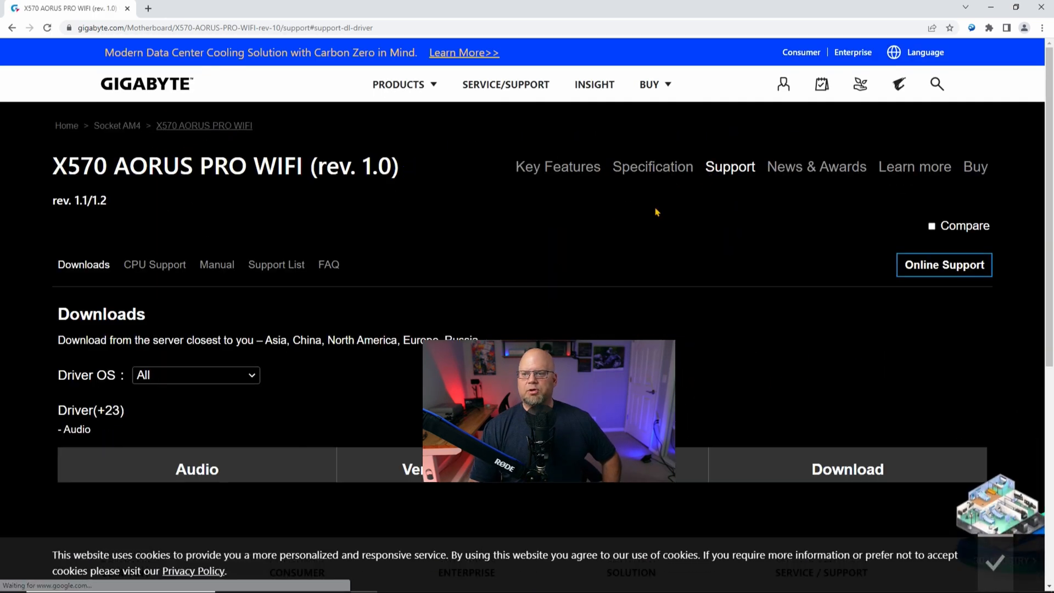
{"action": "scroll", "scroll_direction": "down", "scroll_amount": 3}
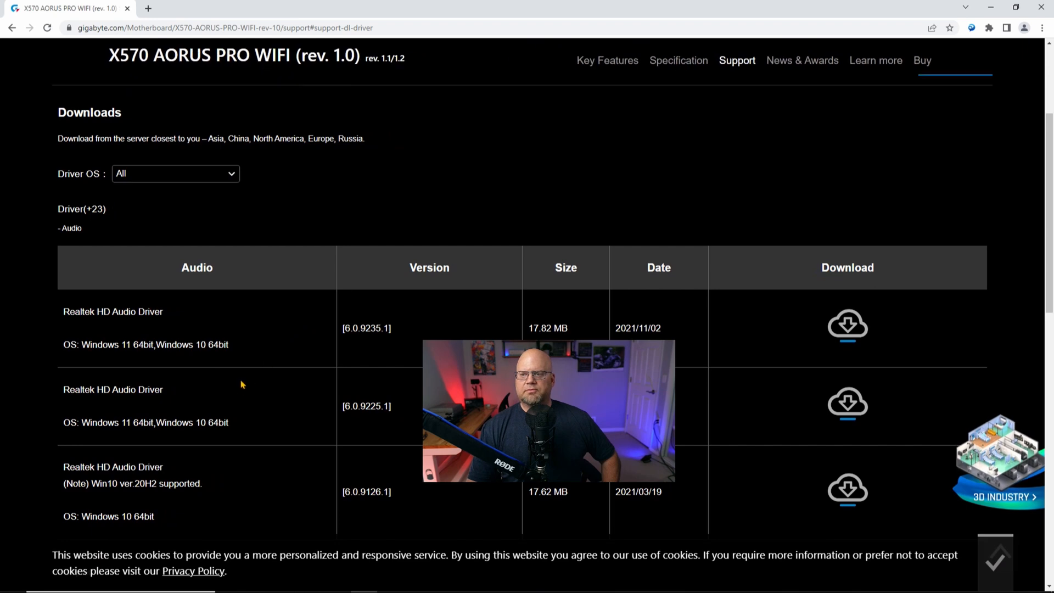
{"action": "scroll", "scroll_direction": "down", "scroll_amount": 3}
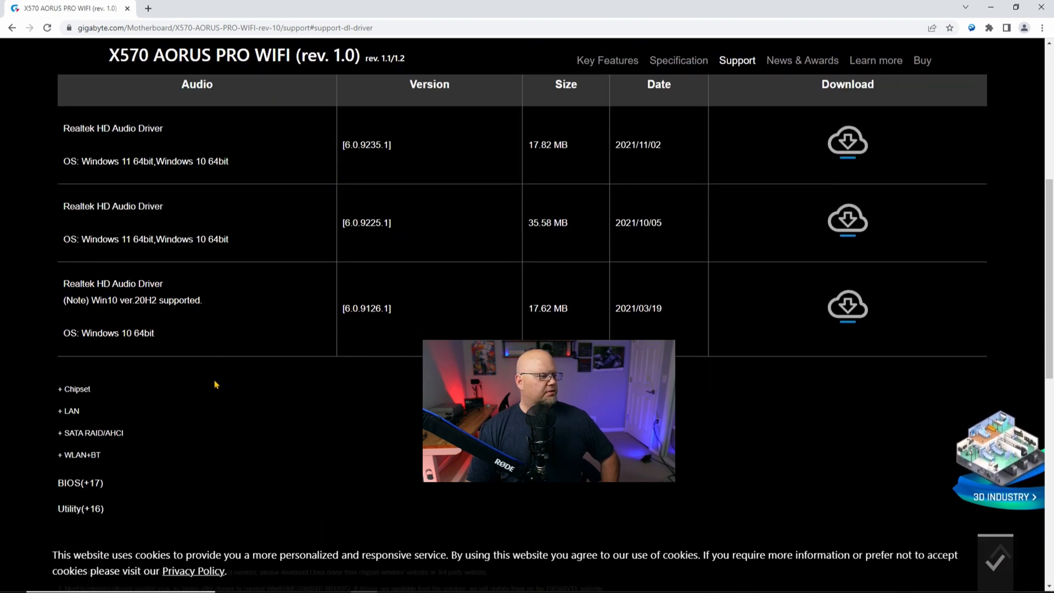
{"action": "scroll", "scroll_direction": "down", "scroll_amount": 3}
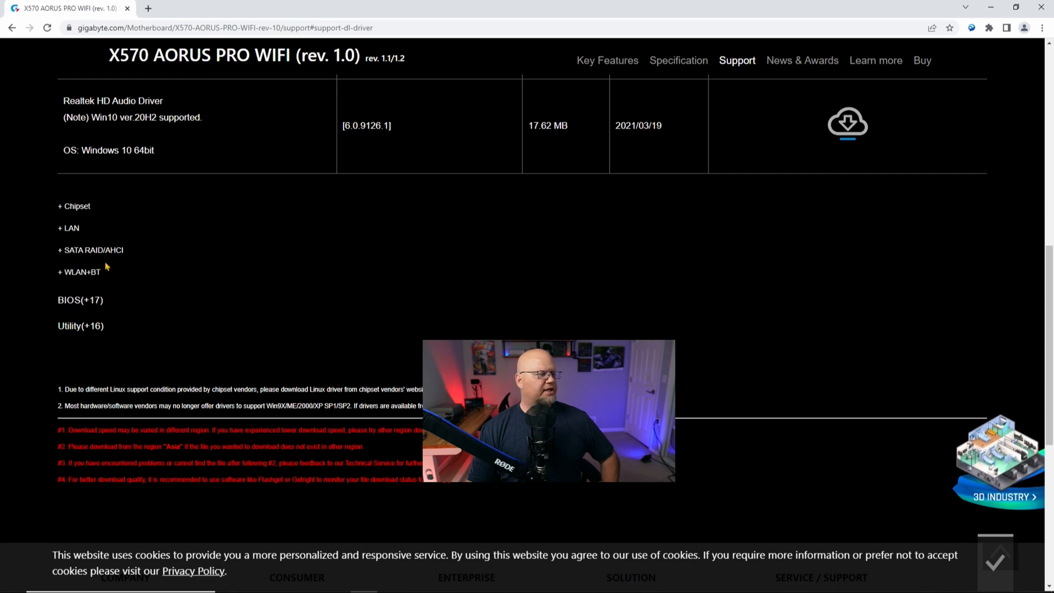
{"action": "scroll", "scroll_direction": "down", "scroll_amount": 3}
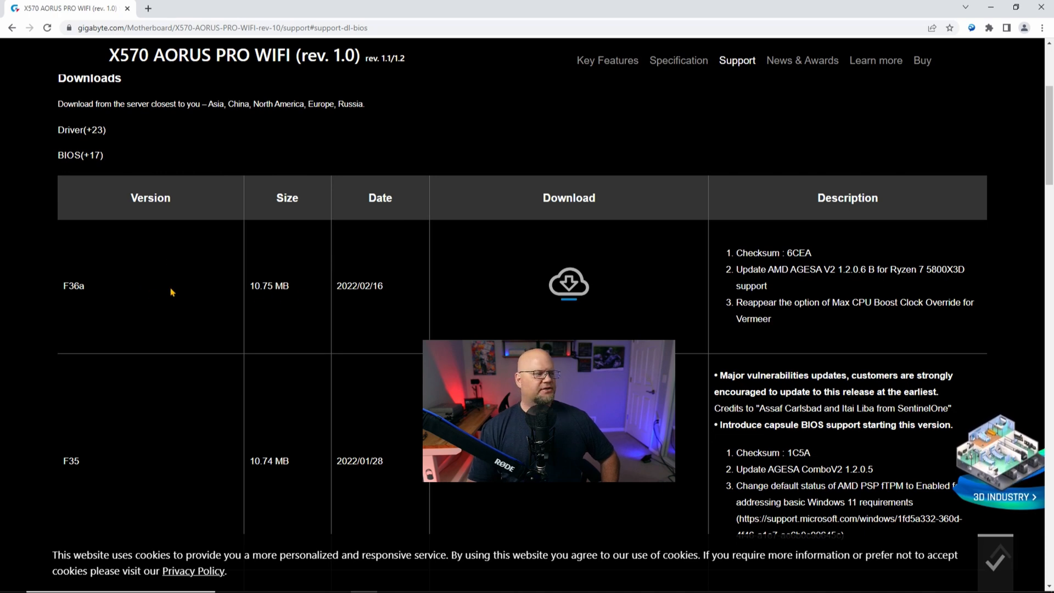
{"action": "mouse_move", "coordinate": [215, 283]}
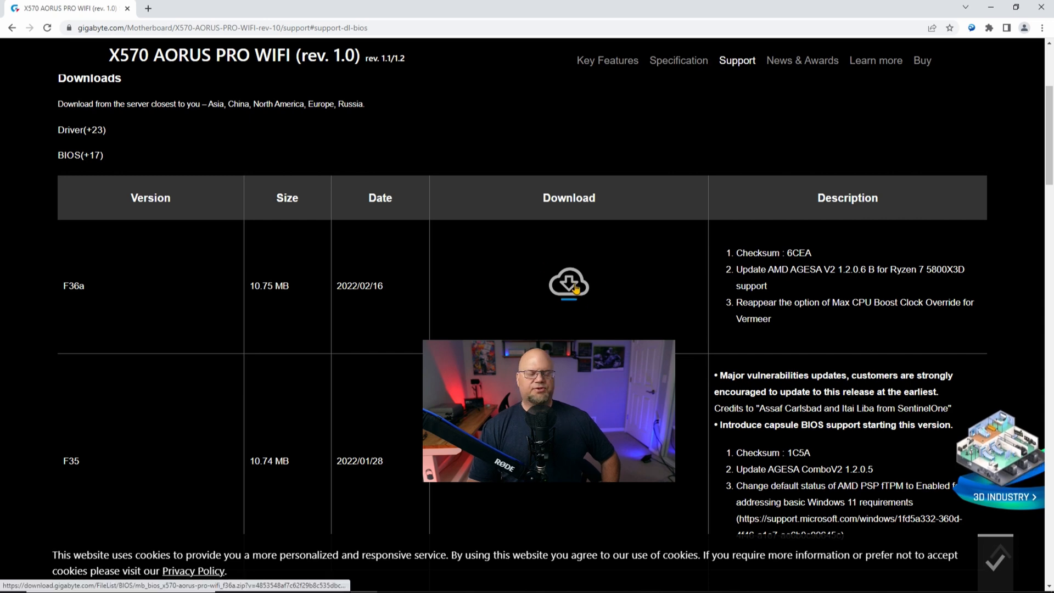
{"action": "left_click", "coordinate": [568, 283]}
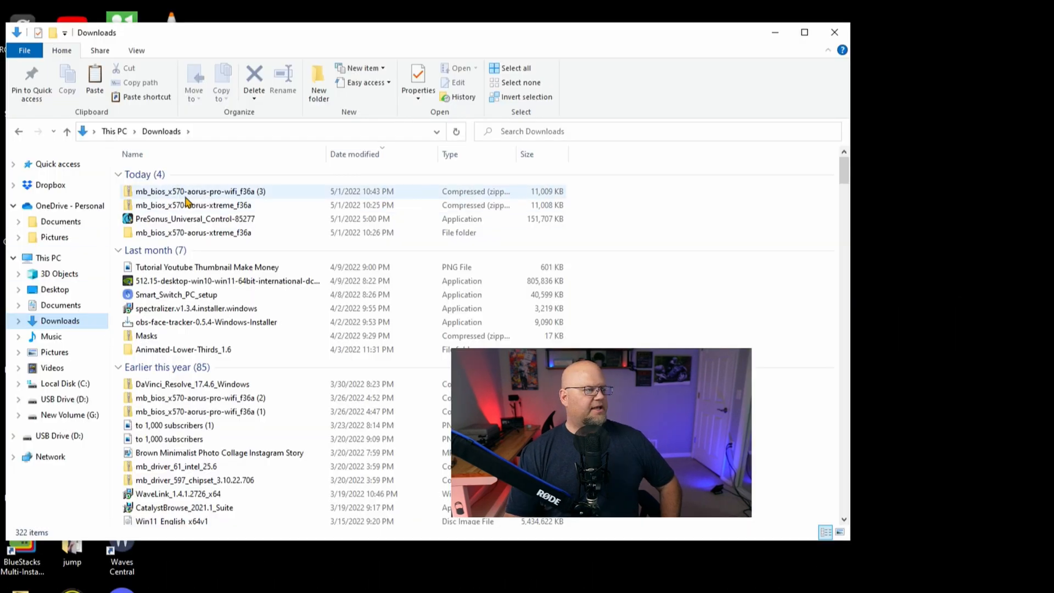
Step: Extract the downloaded F36a BIOS zip into its own folder
{"action": "double_click", "coordinate": [199, 191]}
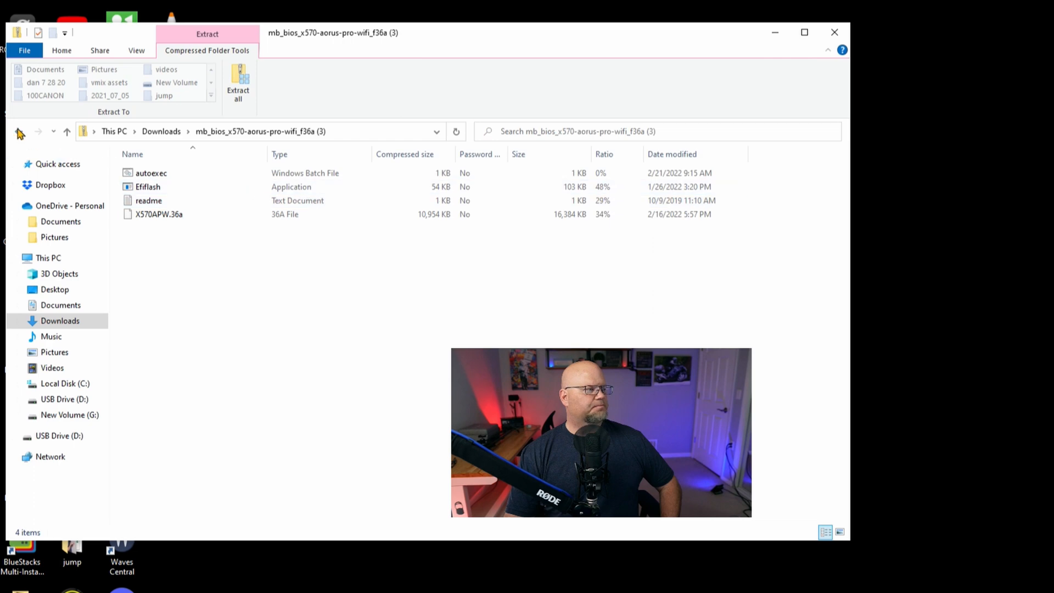
{"action": "right_click", "coordinate": [169, 191]}
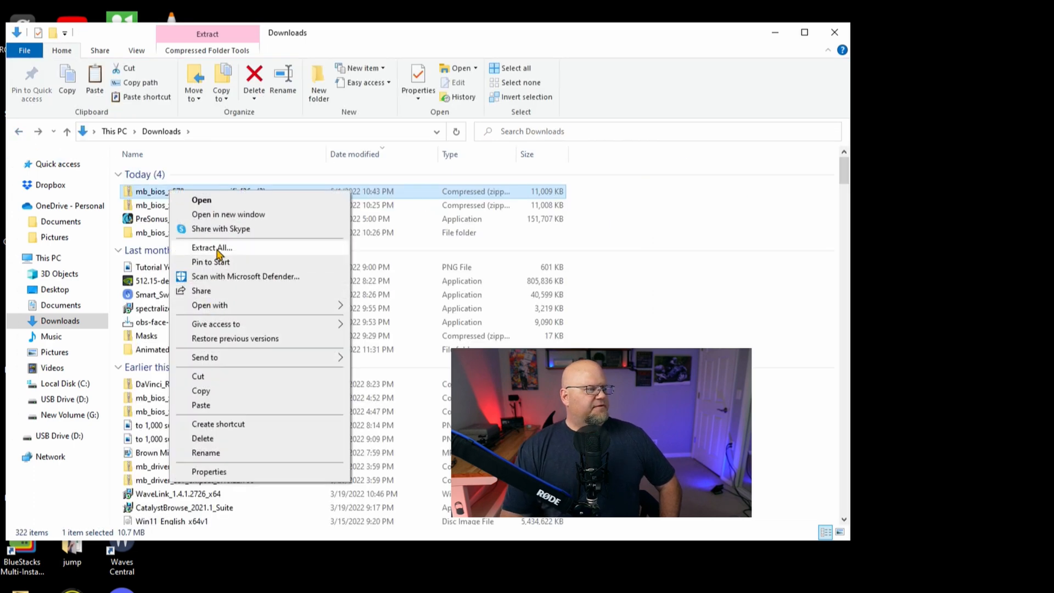
{"action": "left_click", "coordinate": [211, 247]}
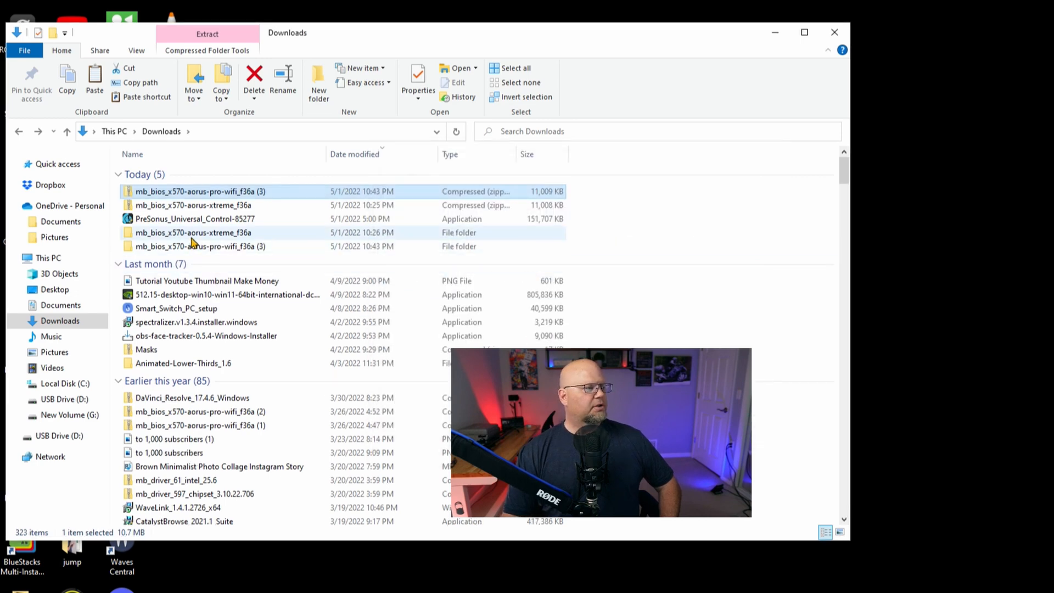
Step: Copy the extracted BIOS folder onto USB Drive (D:)
{"action": "right_click", "coordinate": [194, 232]}
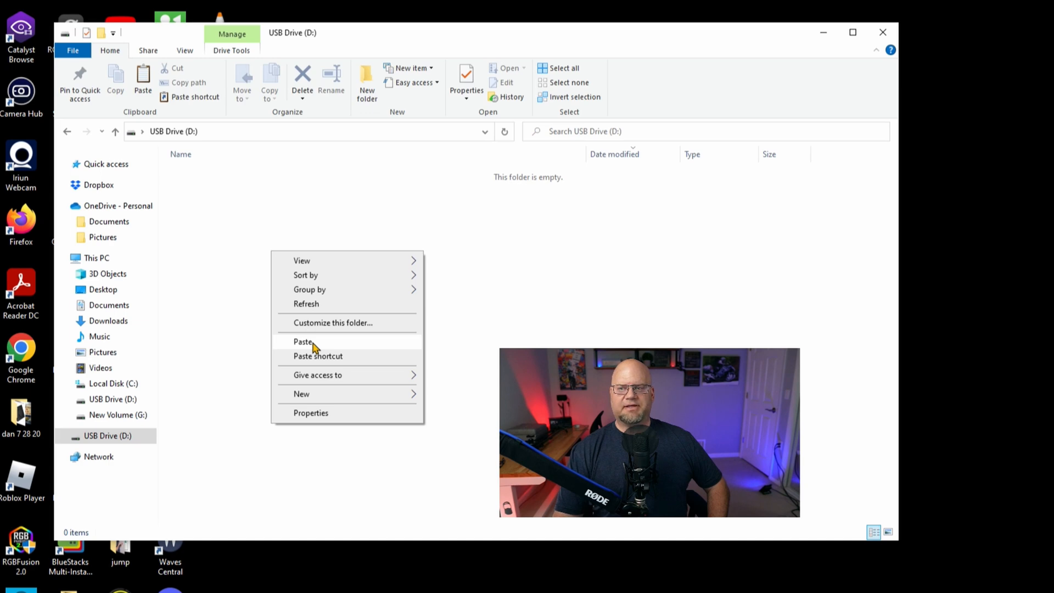
{"action": "left_click", "coordinate": [303, 342]}
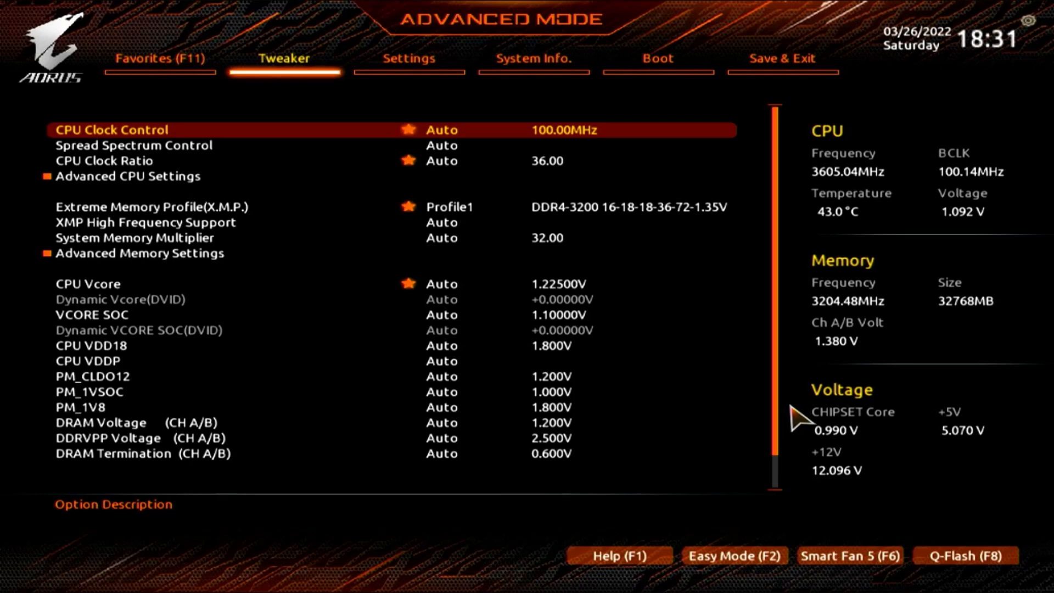
{"action": "mouse_move", "coordinate": [954, 539]}
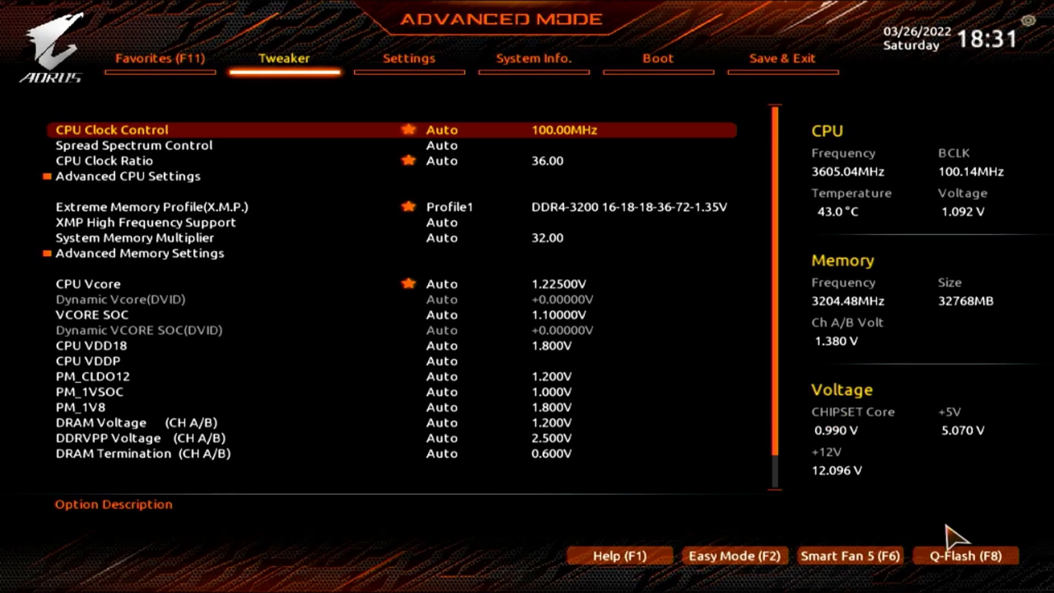
Step: Start Q-Flash (F8) and choose Update BIOS, listing the SanDisk drive's files
{"action": "left_click", "coordinate": [966, 556]}
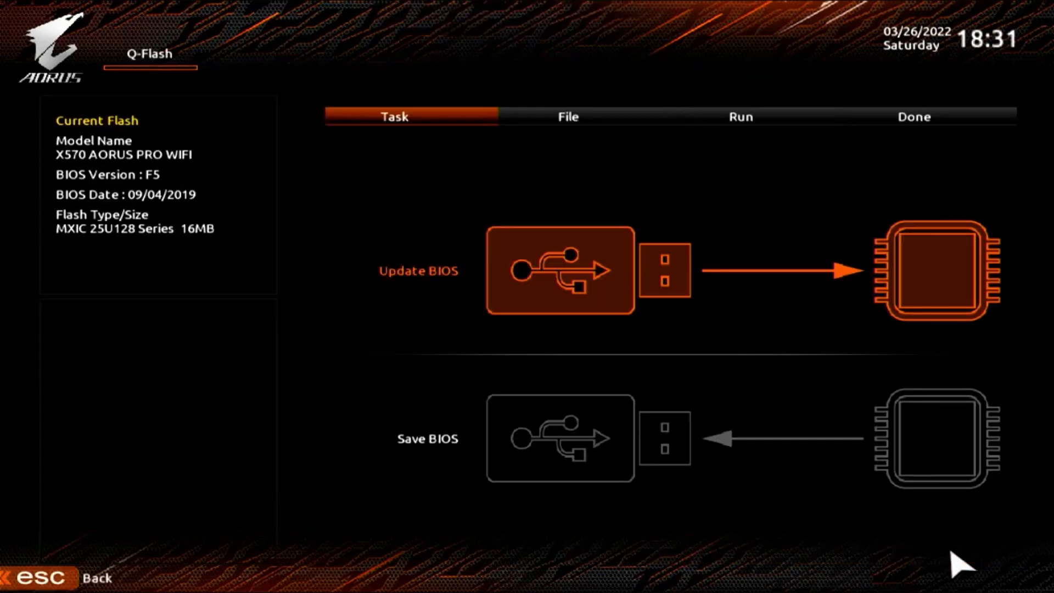
{"action": "mouse_move", "coordinate": [703, 346]}
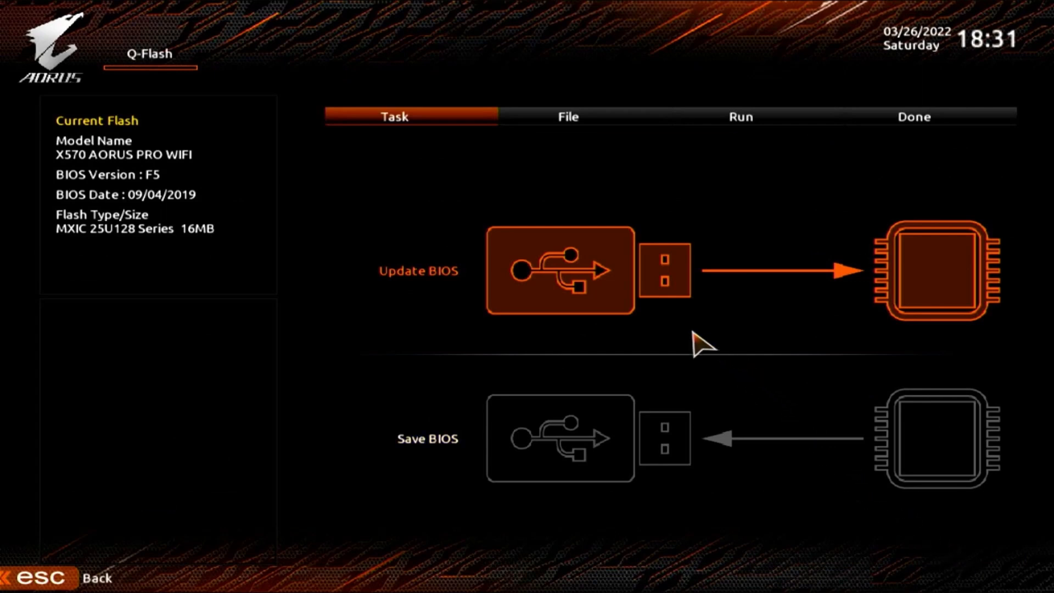
{"action": "mouse_move", "coordinate": [603, 313]}
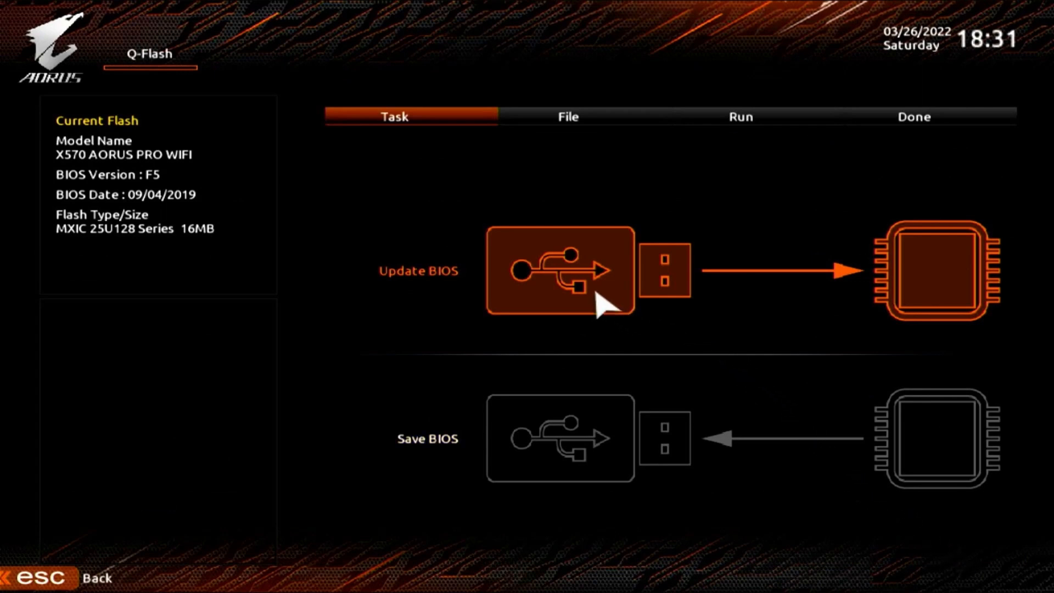
{"action": "left_click", "coordinate": [564, 271]}
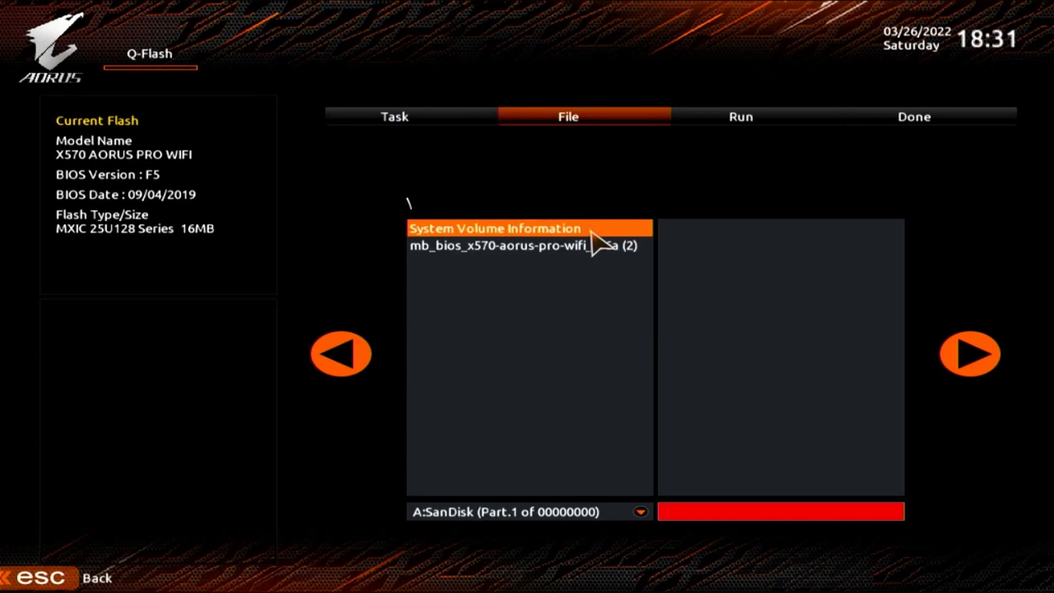
Step: Pick the X570APW.36a image from the mb_bios folder on the USB drive
{"action": "double_click", "coordinate": [518, 245]}
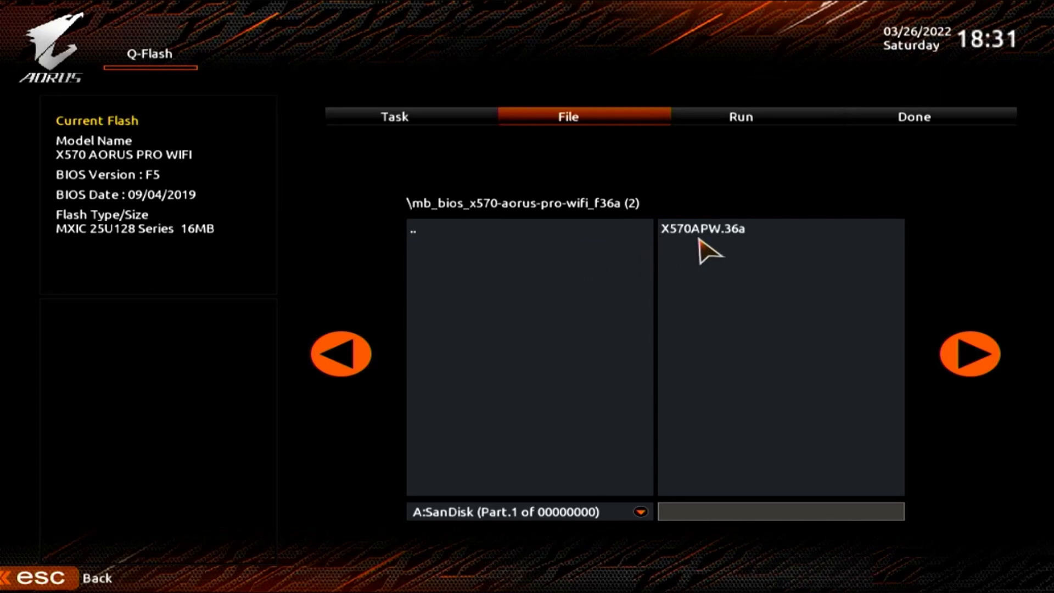
{"action": "left_click", "coordinate": [714, 229]}
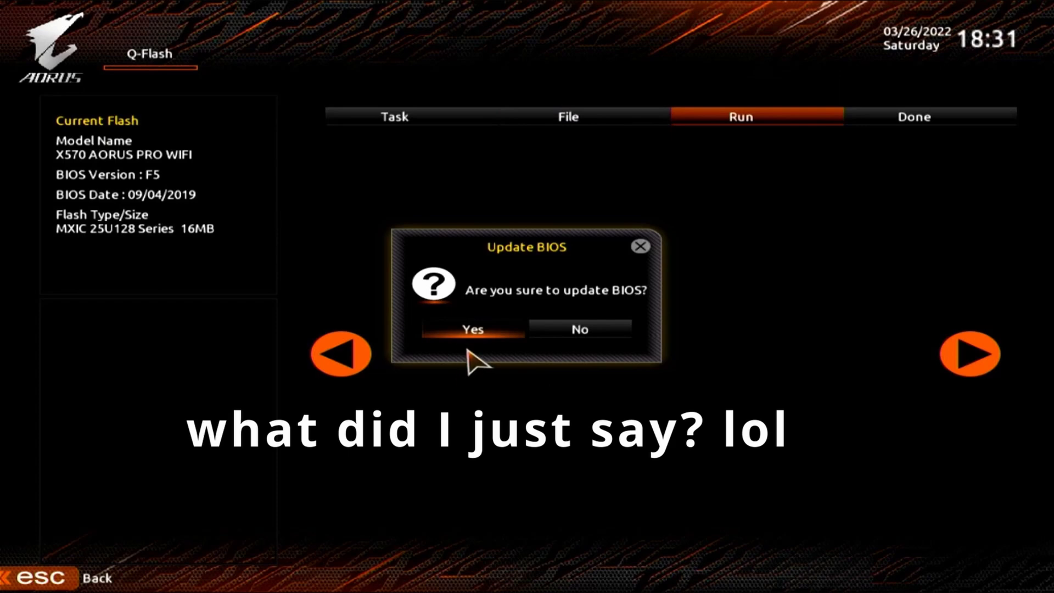
{"action": "mouse_move", "coordinate": [472, 343]}
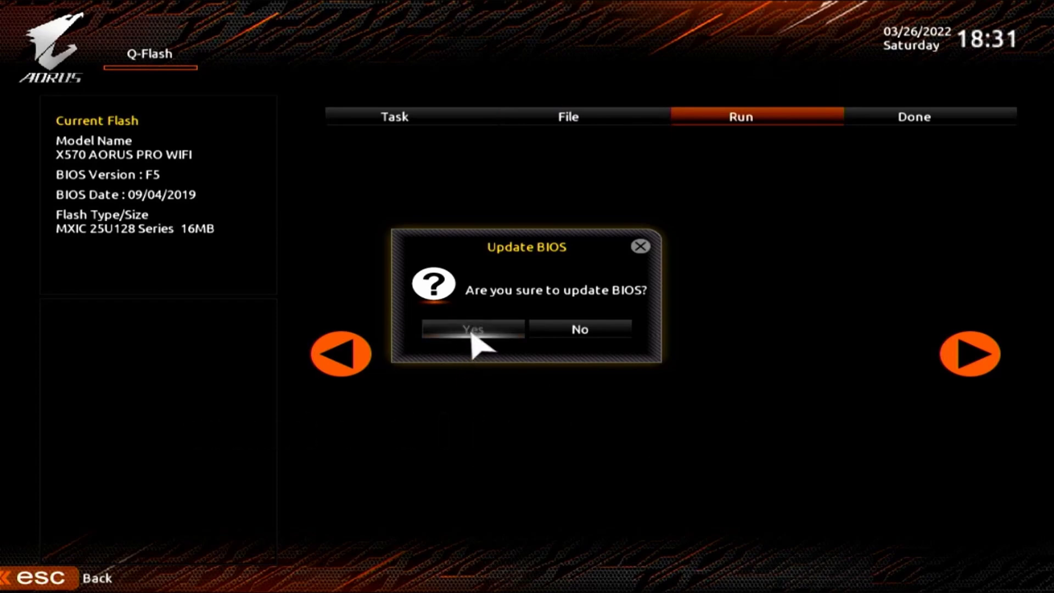
Step: Confirm the update and flash F36a over the current F5 BIOS
{"action": "left_click", "coordinate": [472, 329]}
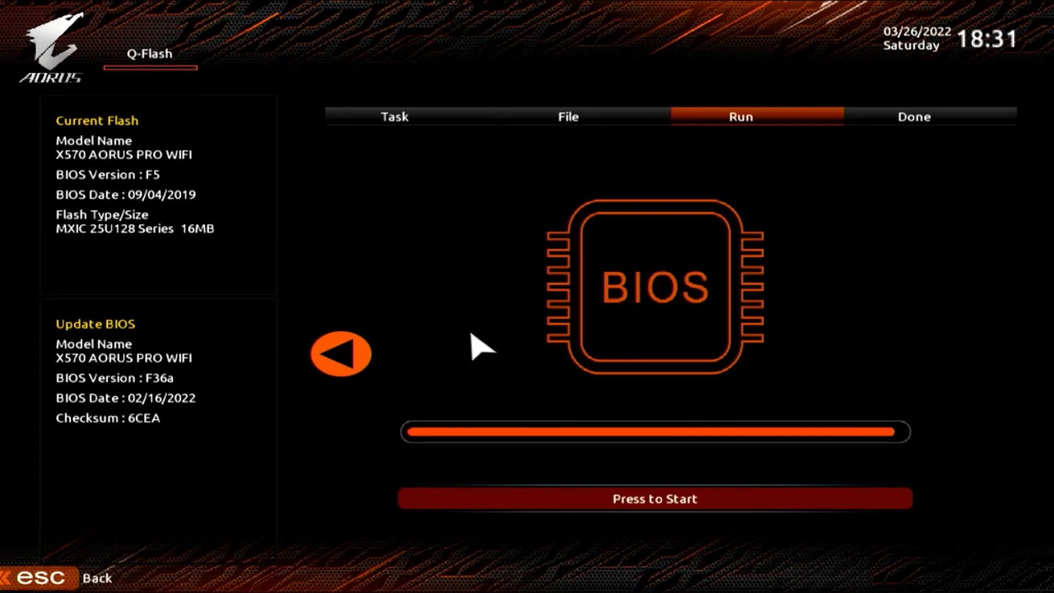
{"action": "mouse_move", "coordinate": [633, 528]}
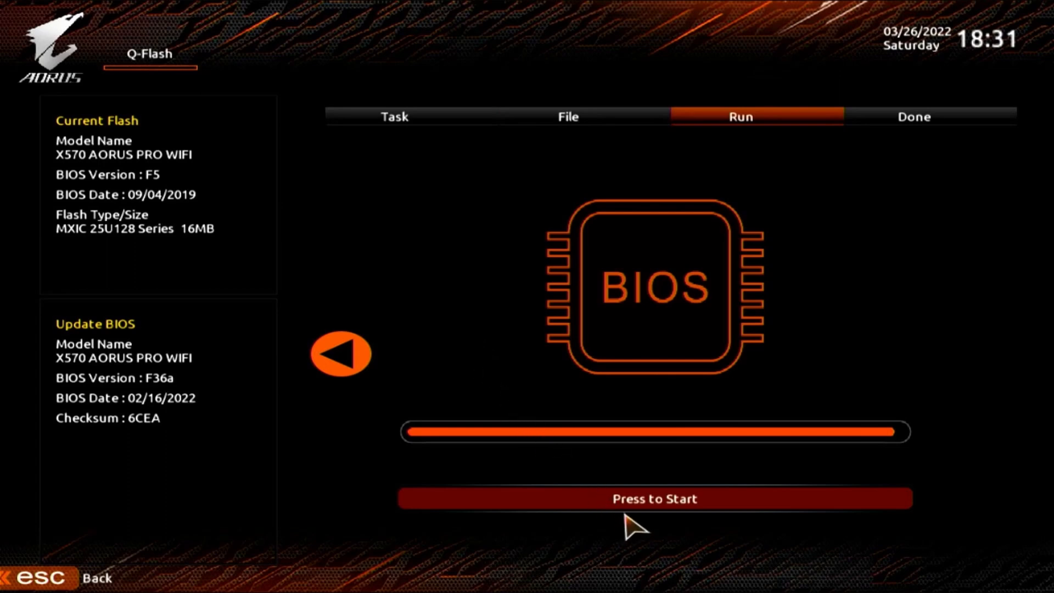
{"action": "left_click", "coordinate": [654, 499]}
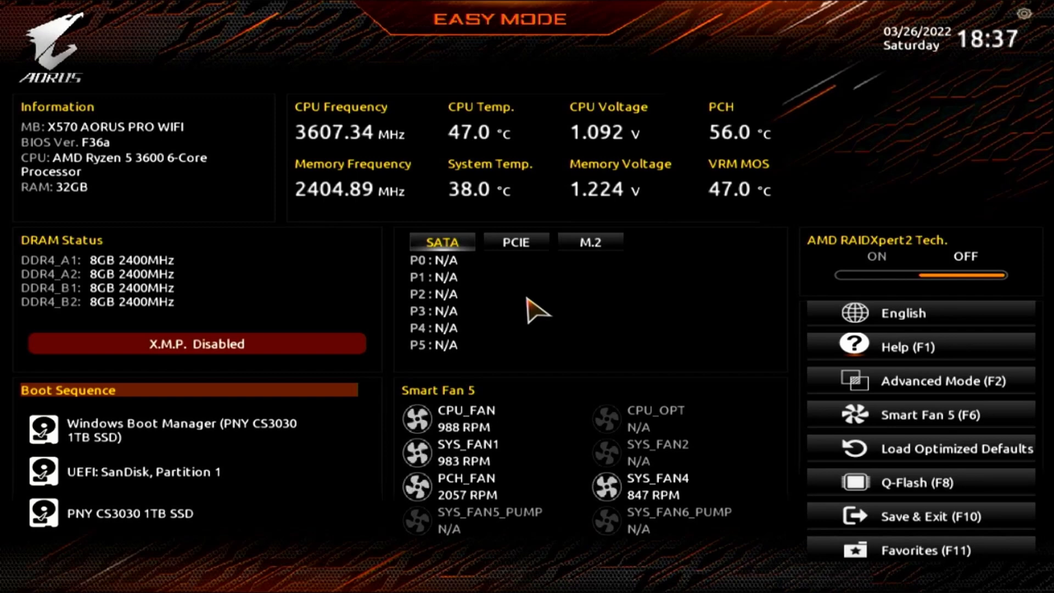
{"action": "mouse_move", "coordinate": [237, 262]}
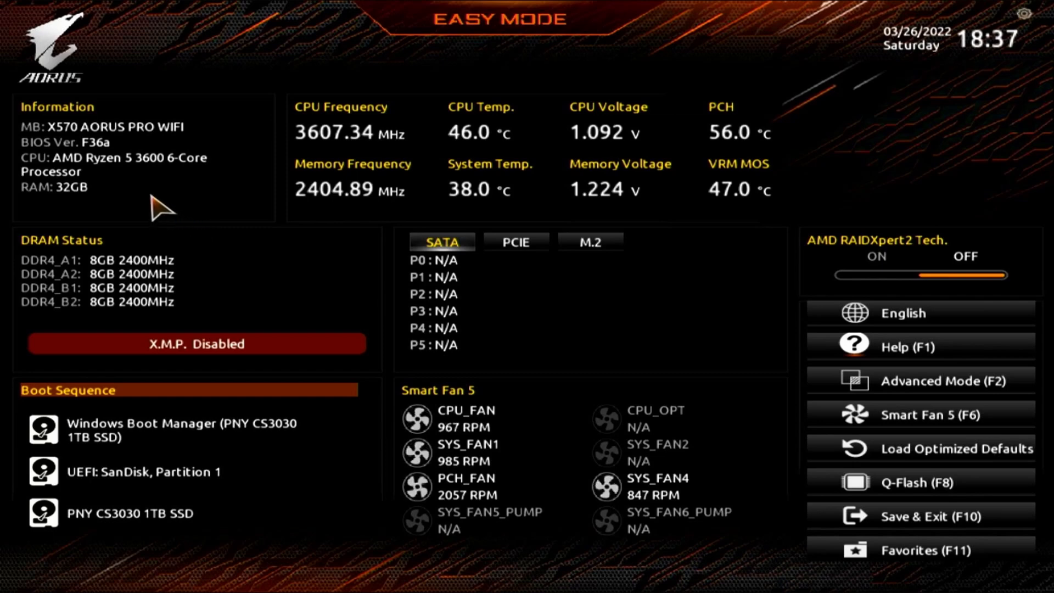
{"action": "mouse_move", "coordinate": [155, 198]}
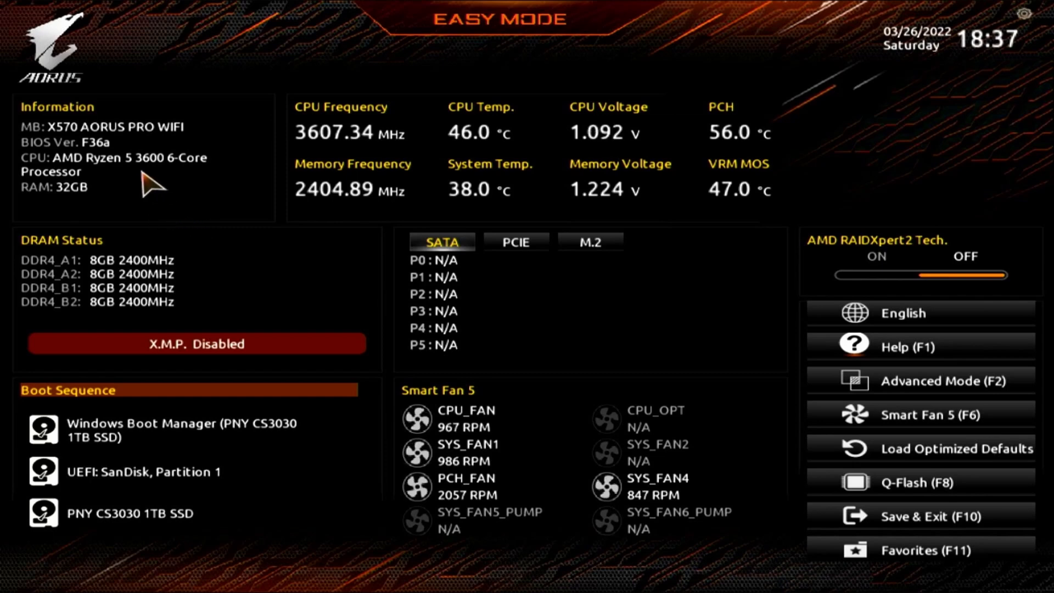
{"action": "mouse_move", "coordinate": [130, 187]}
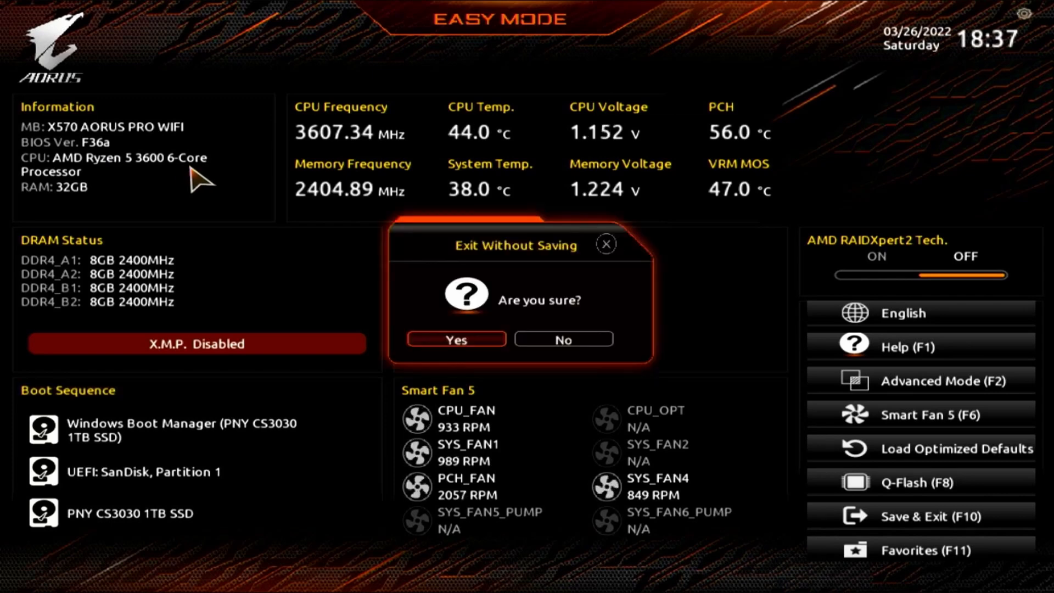
{"action": "mouse_move", "coordinate": [457, 310]}
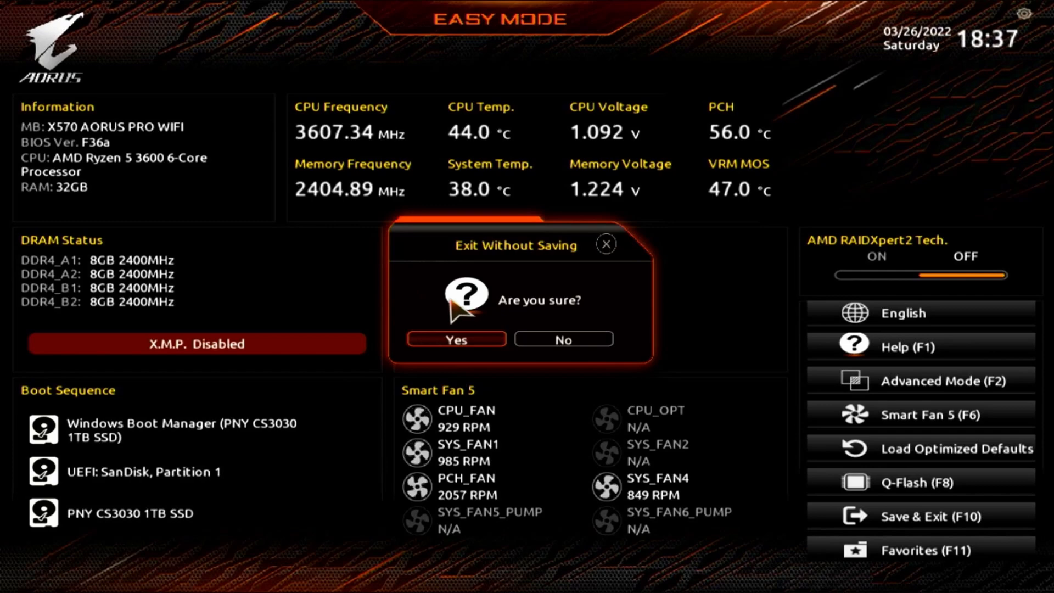